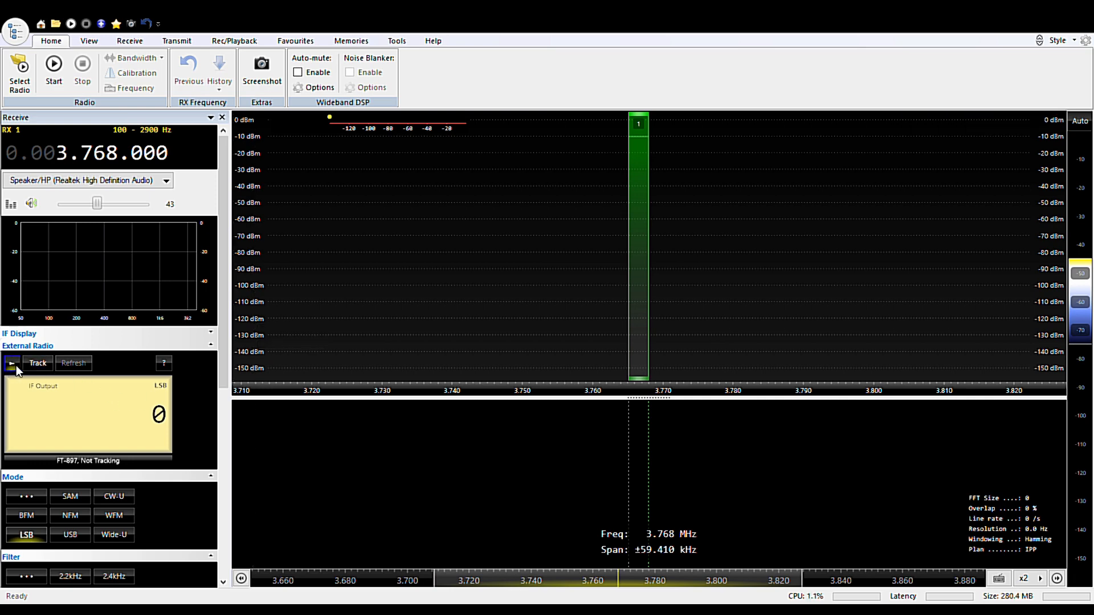
Toggle the FT-897 external radio link off and on so it shows Online at 3.768.000 LSB
left_click(10, 363)
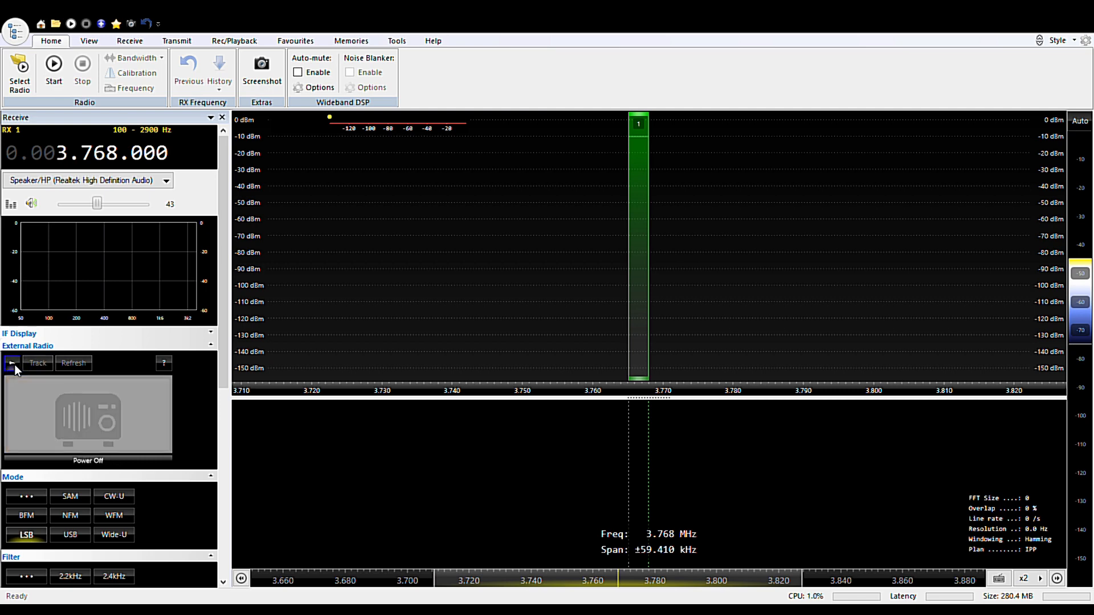
left_click(12, 362)
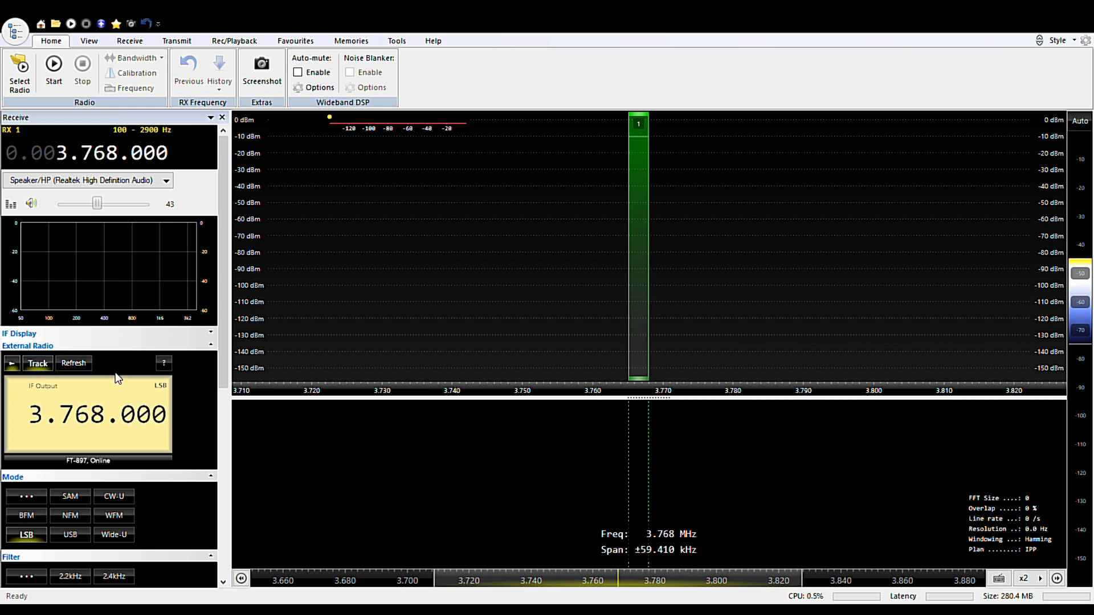
mouse_move(195, 350)
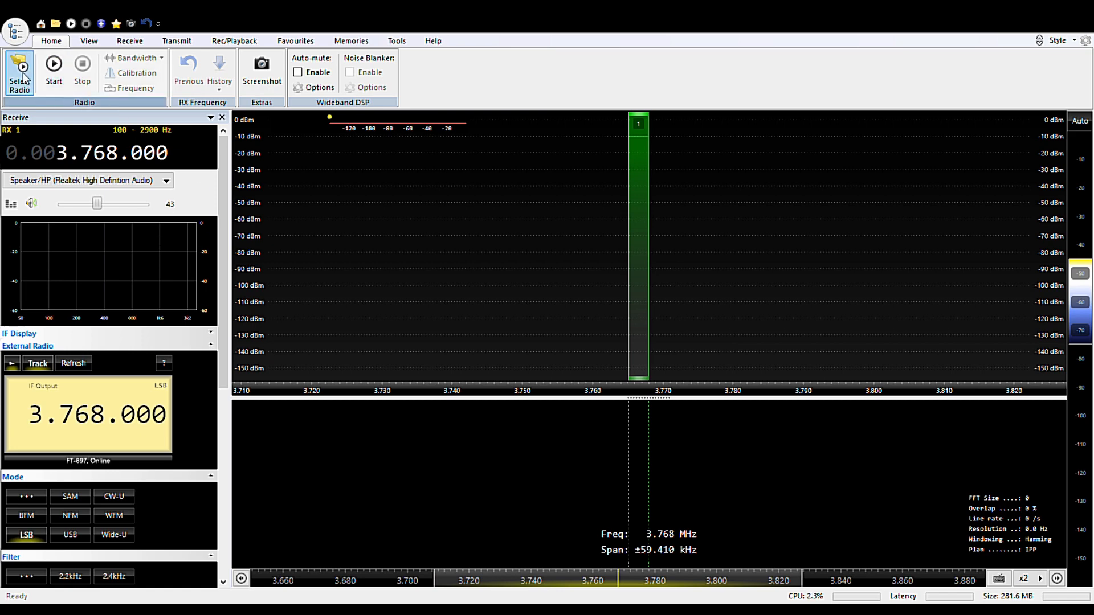
Save the receiver definitions with Invert spectrum enabled and select the SDRPlay RSP1 at 2,048 kHz
left_click(20, 73)
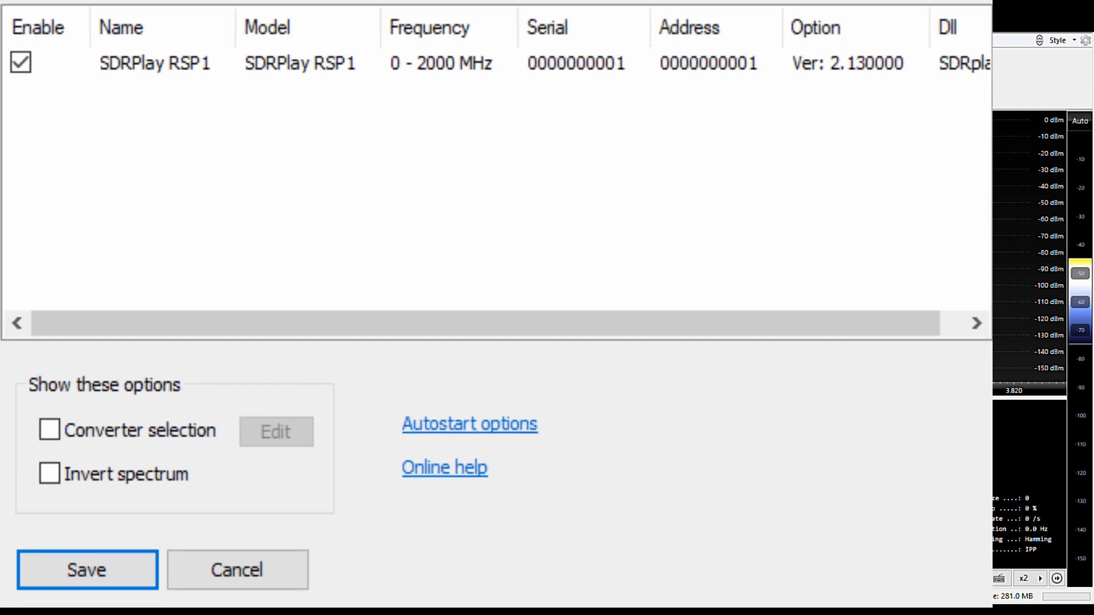
left_click(86, 570)
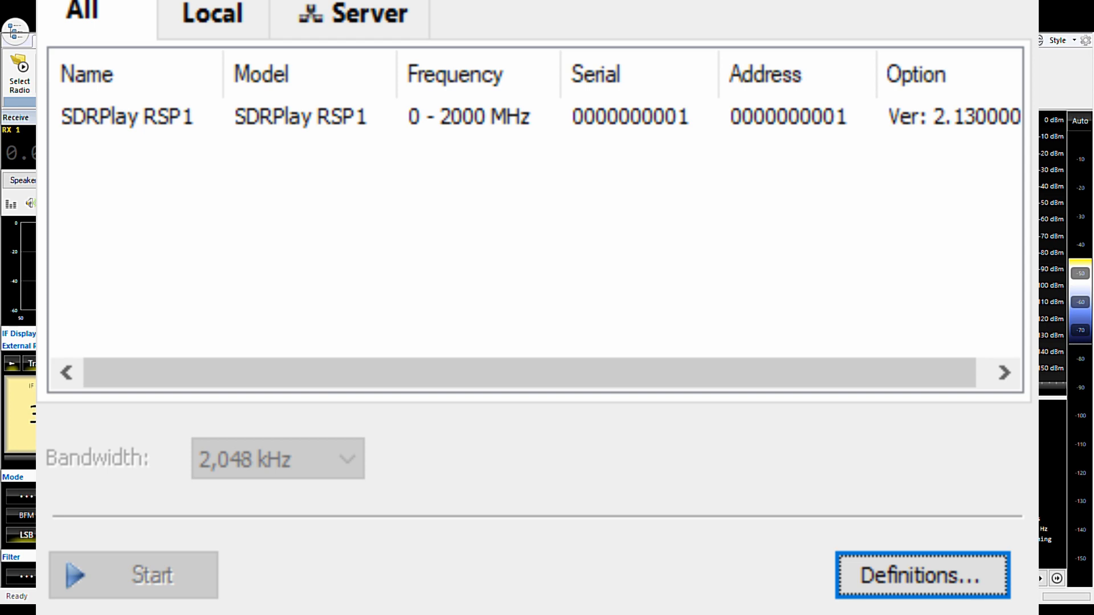
left_click(922, 577)
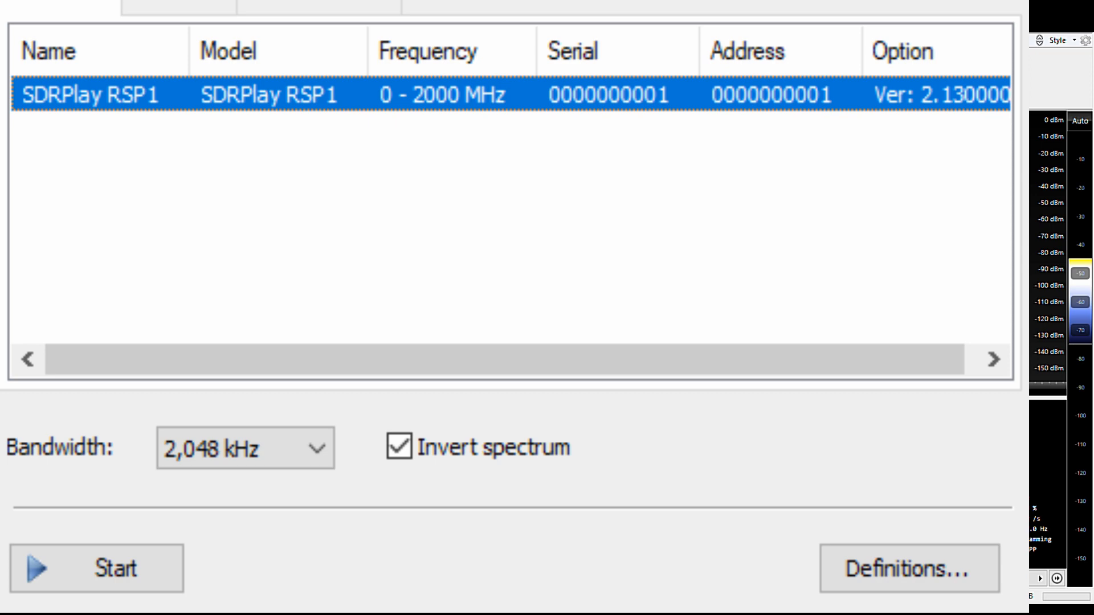
Start the SDRPlay RSP1 so the live spectrum and waterfall appear around 3.768 MHz
left_click(96, 567)
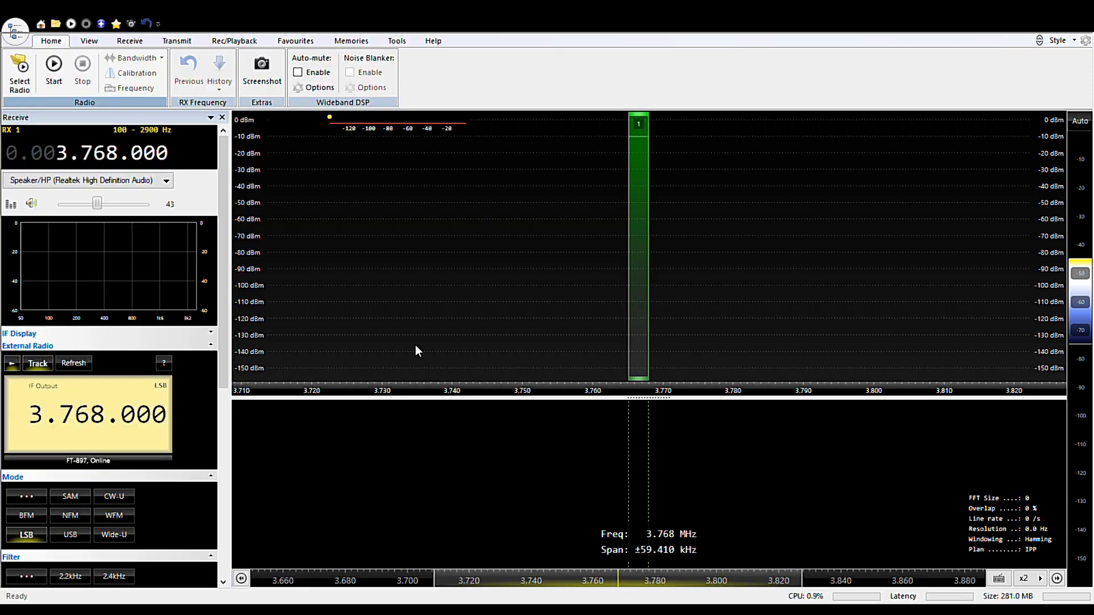
mouse_move(413, 354)
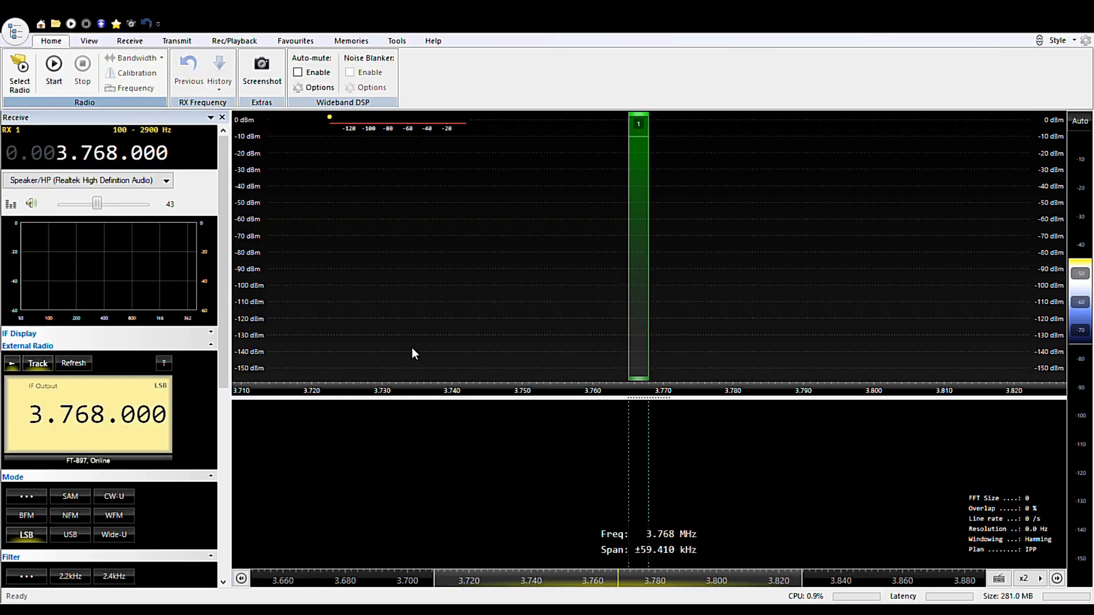
left_click(53, 70)
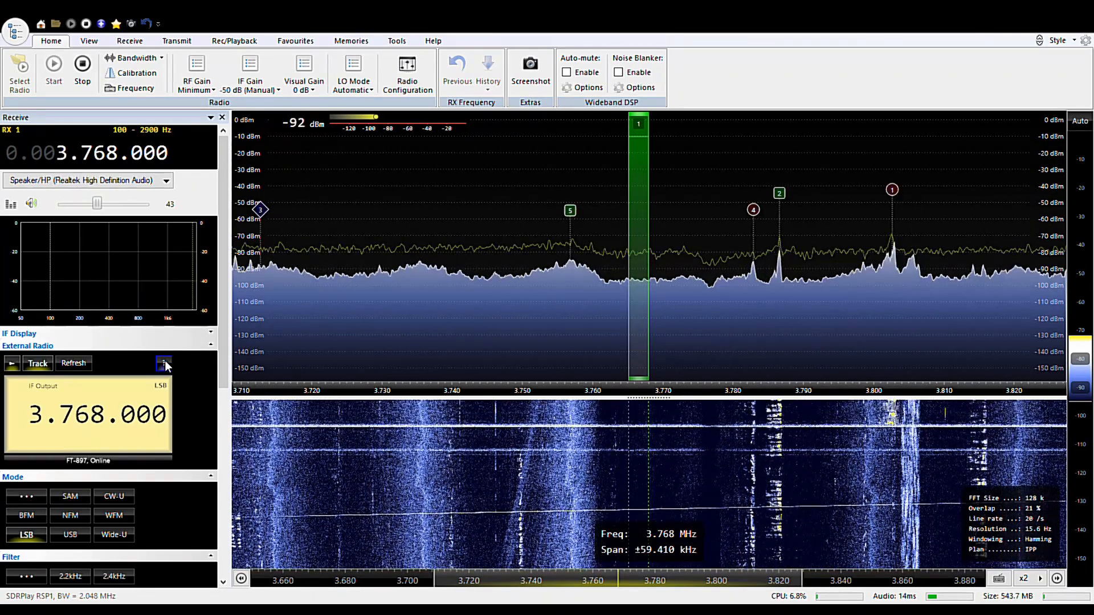
Set the FT-897 IF output to 68.330.000 with SSB-L −2000 Hz and SSB-U +1500 Hz offsets
left_click(164, 364)
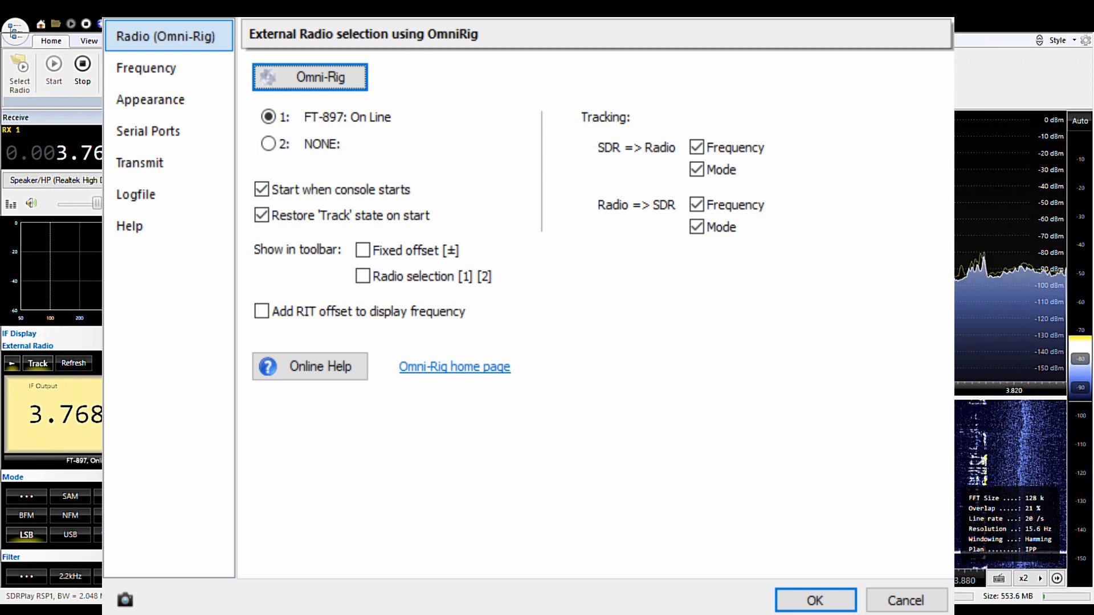
left_click(146, 67)
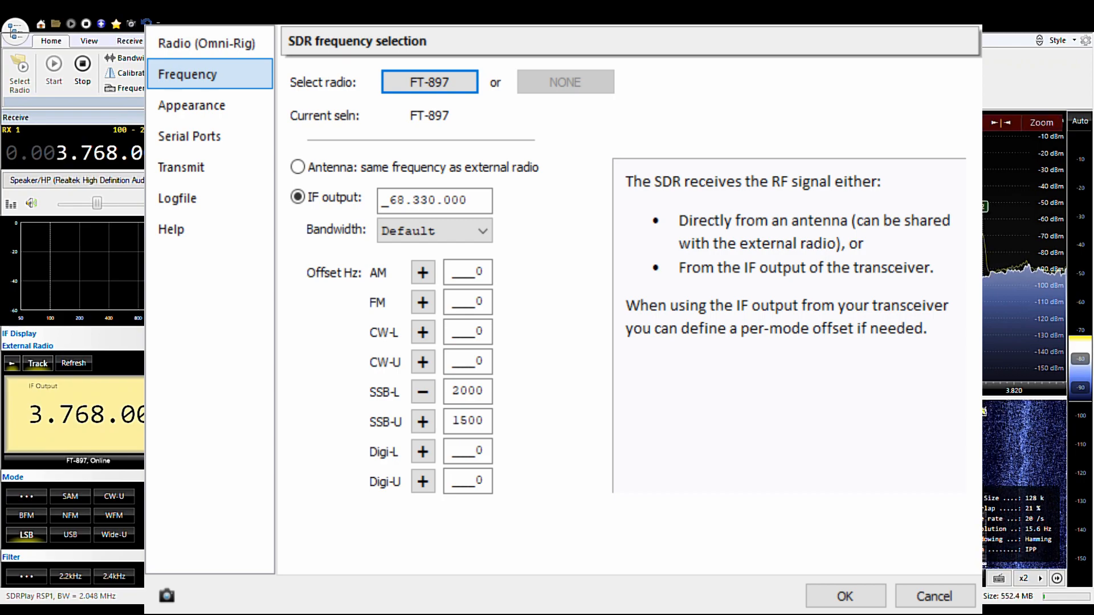
left_click(844, 596)
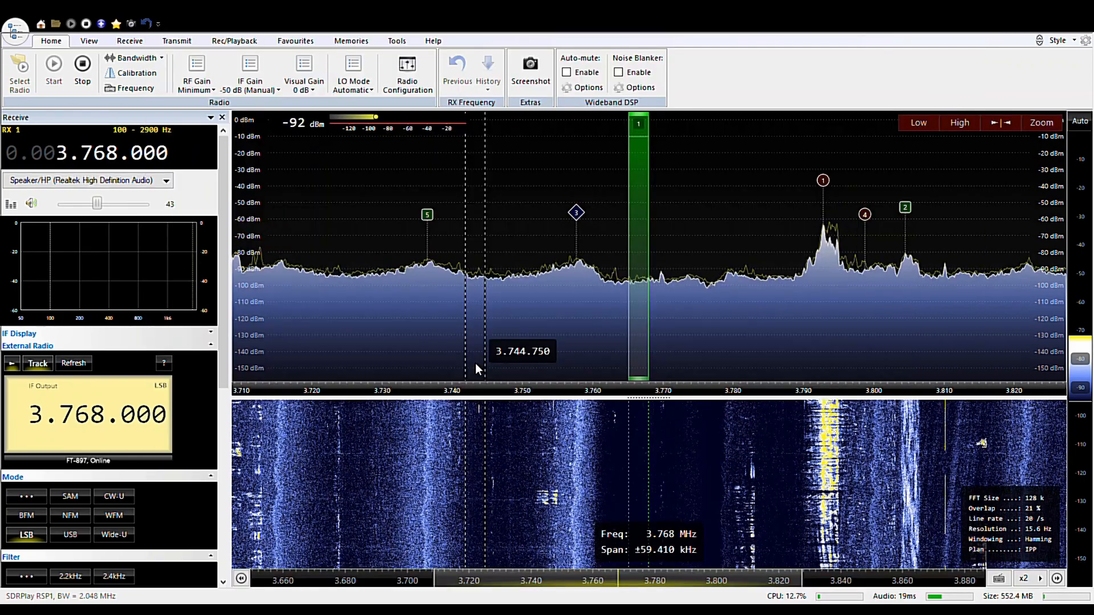